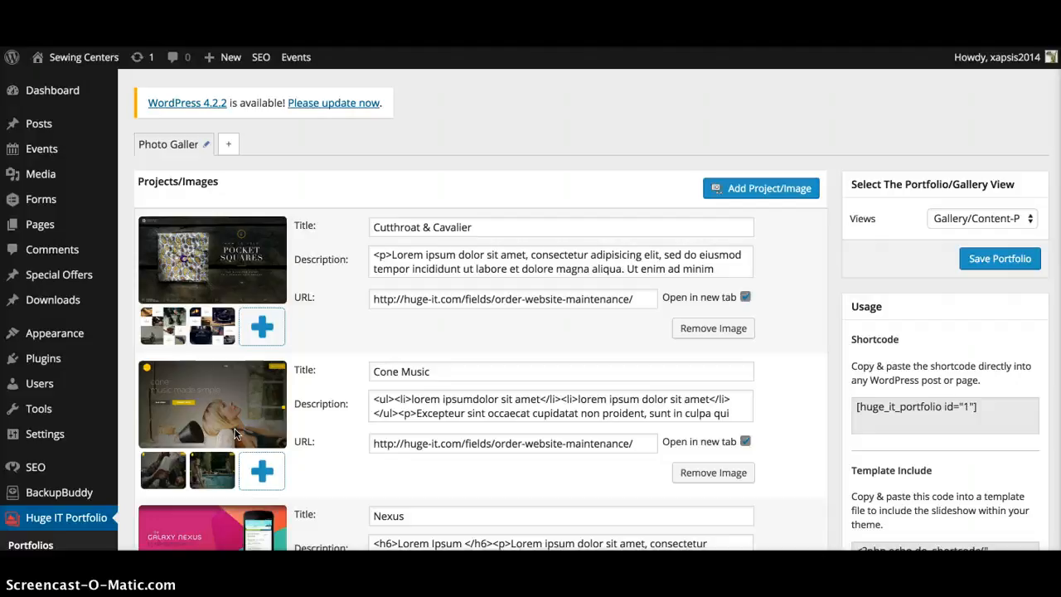
mouse_move(66, 517)
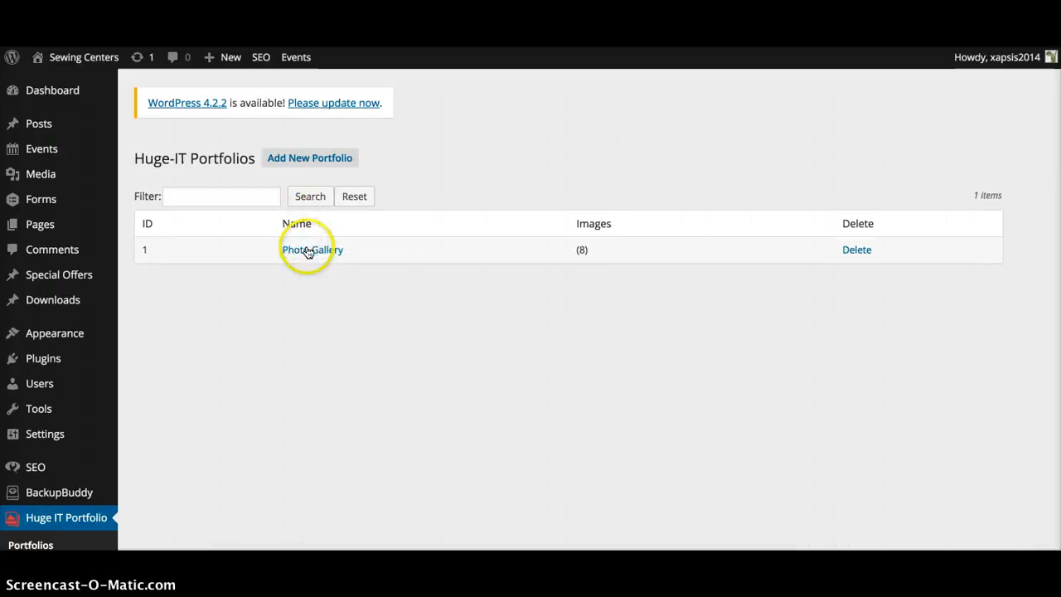
Bring up the Photo Gallery portfolio editor and look through its dummy projects
left_click(312, 249)
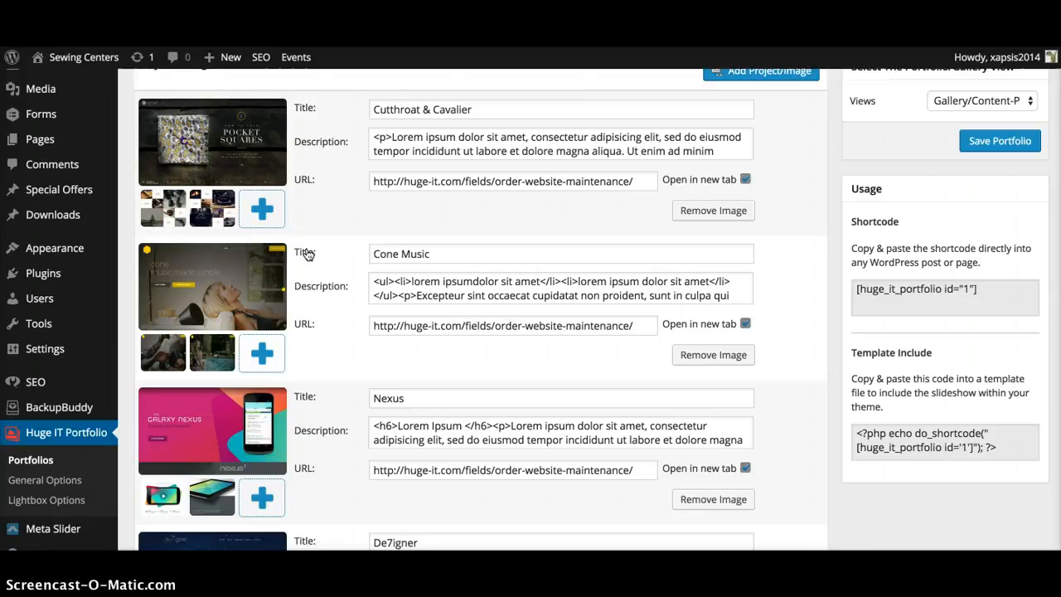
scroll("down", 3)
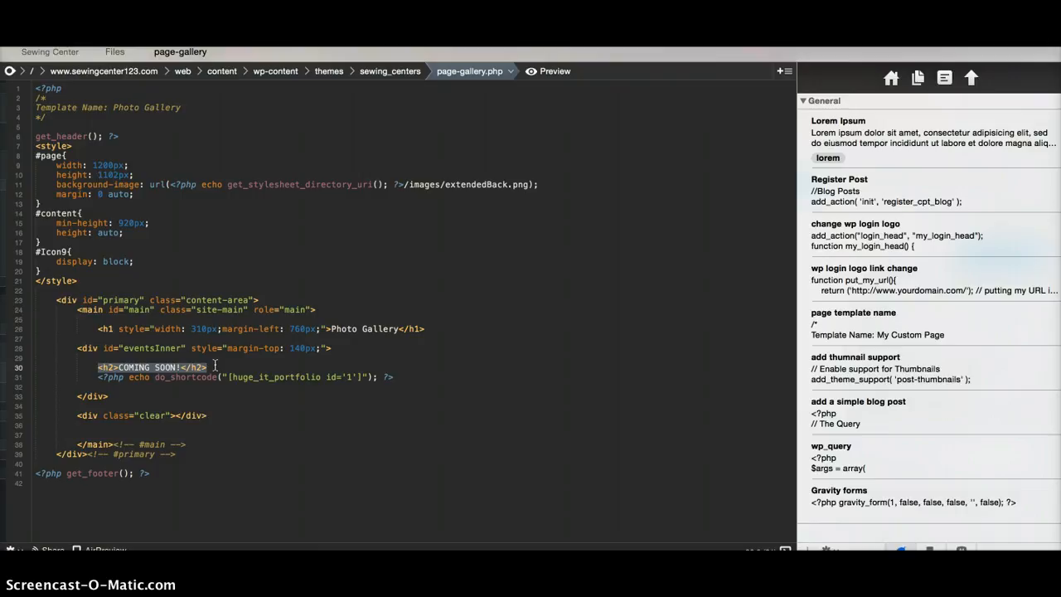
left_click(553, 69)
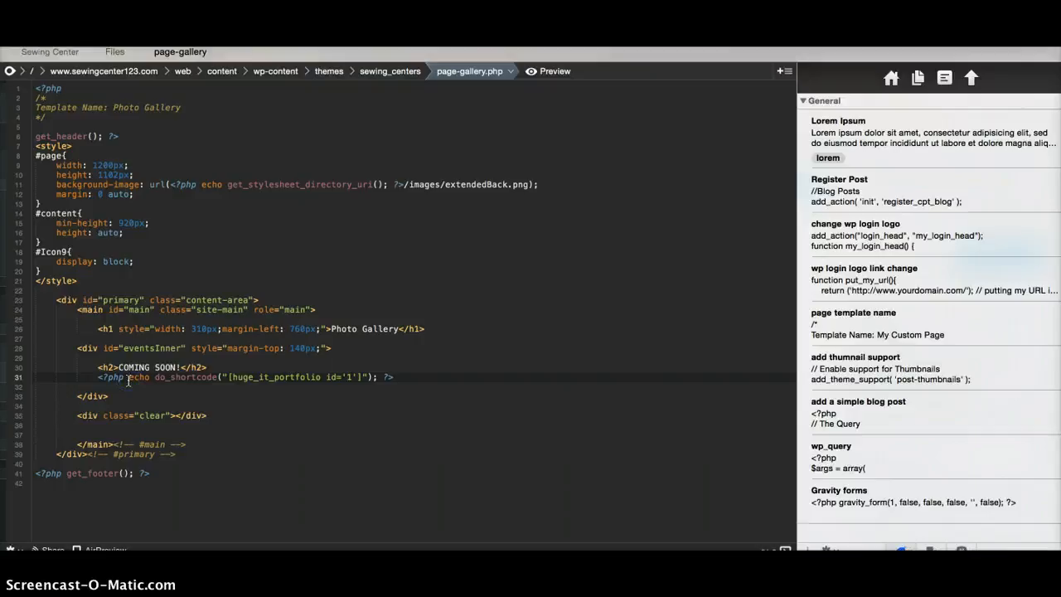
left_click(554, 70)
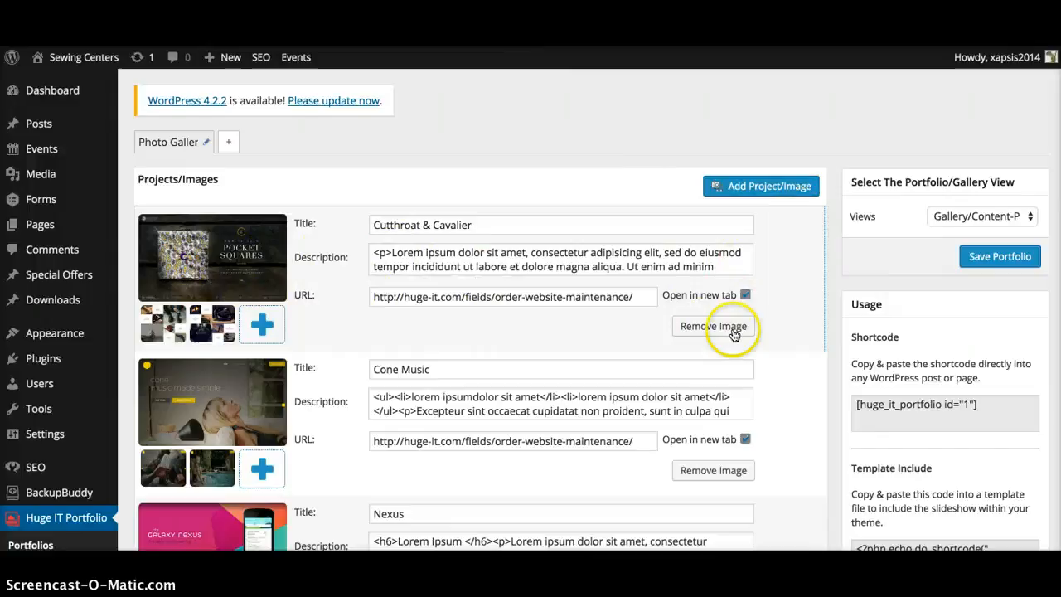
Remove the Cutthroat & Cavalier and Autumn / Winter Collection dummy projects, leaving the portfolio saved empty
left_click(713, 325)
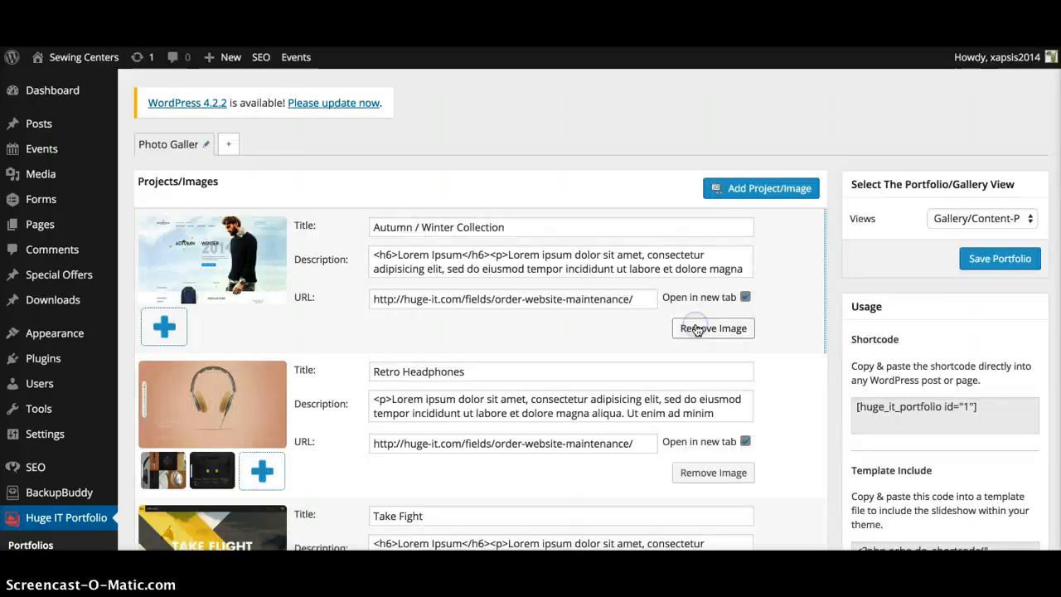
left_click(713, 328)
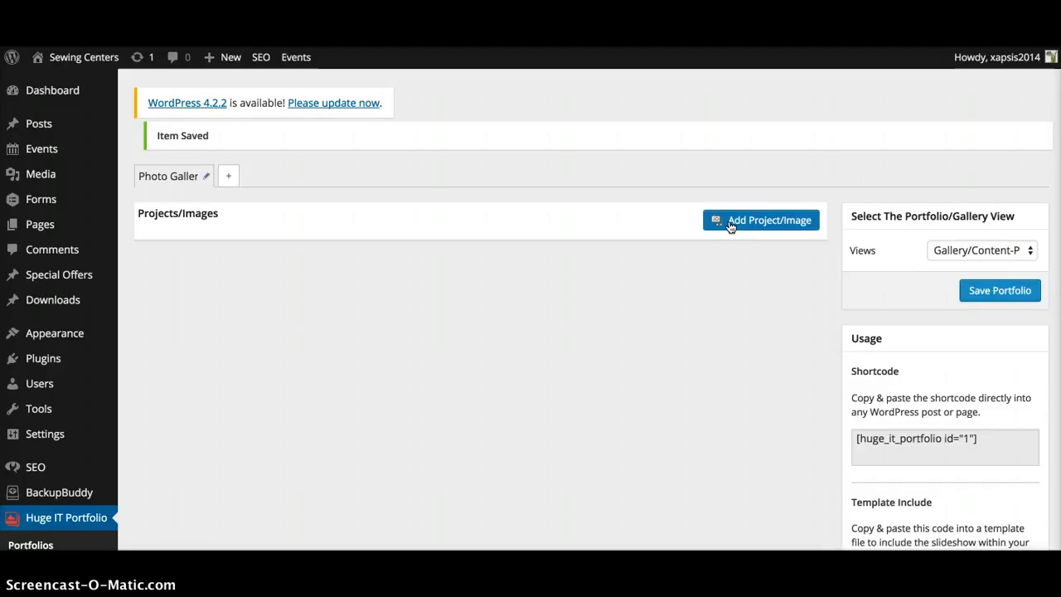
Begin a new project image via Add Project/Image, choosing to upload a file from the computer
left_click(759, 219)
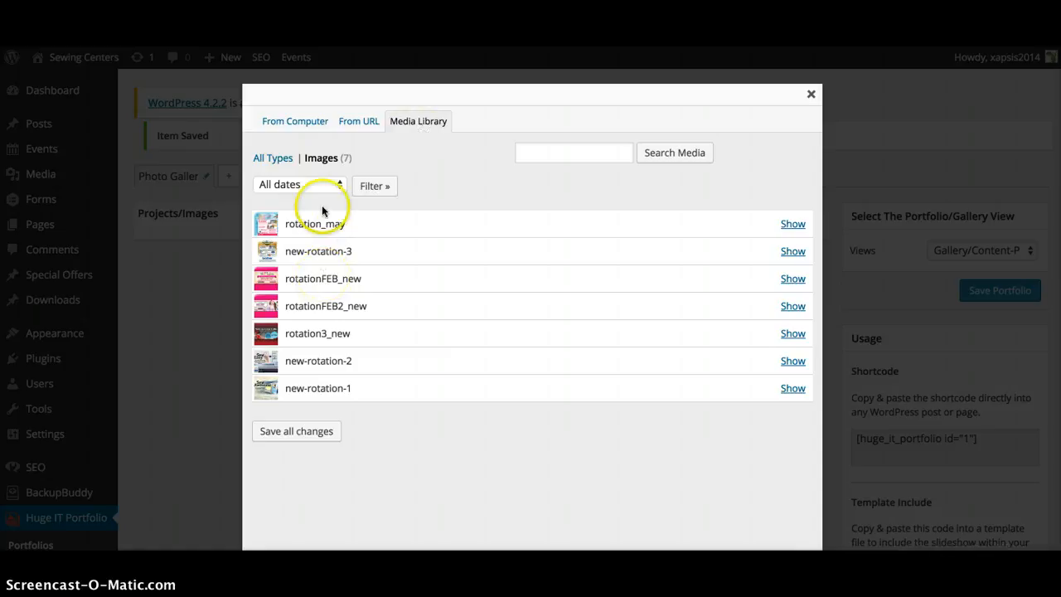
left_click(295, 119)
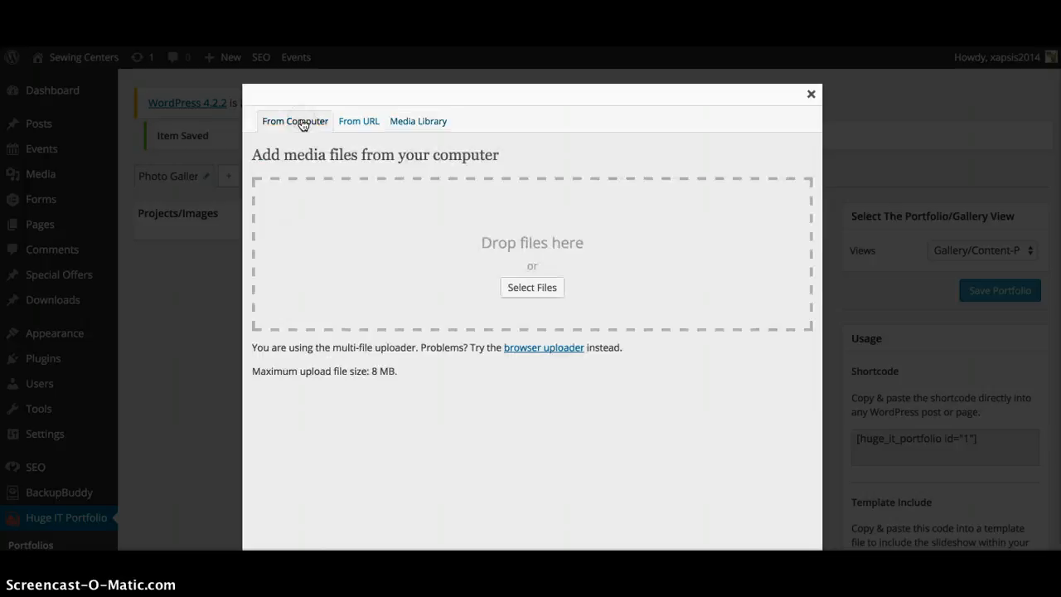
left_click(530, 287)
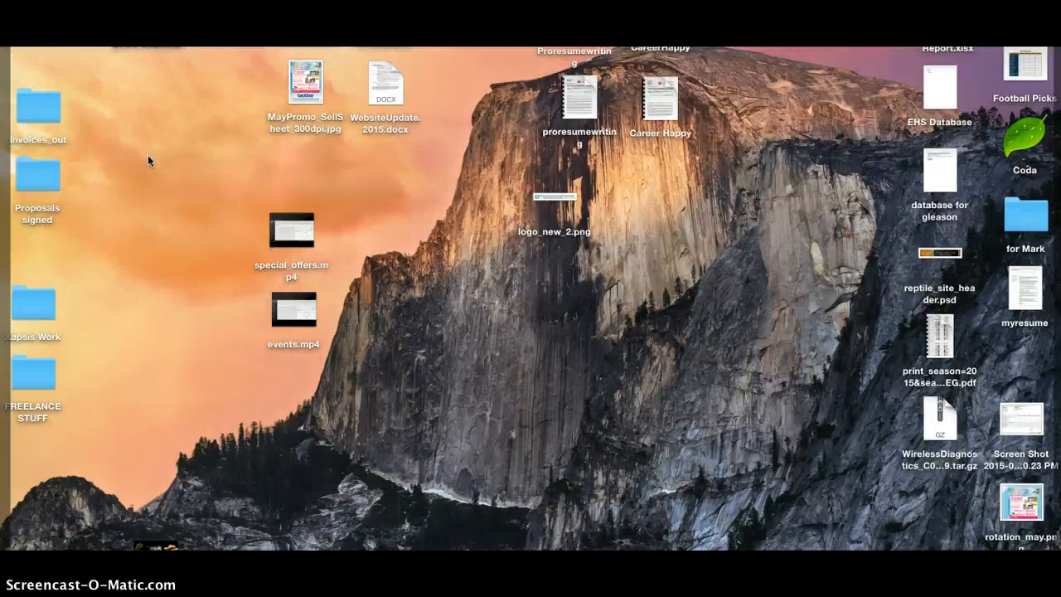
mouse_move(1002, 231)
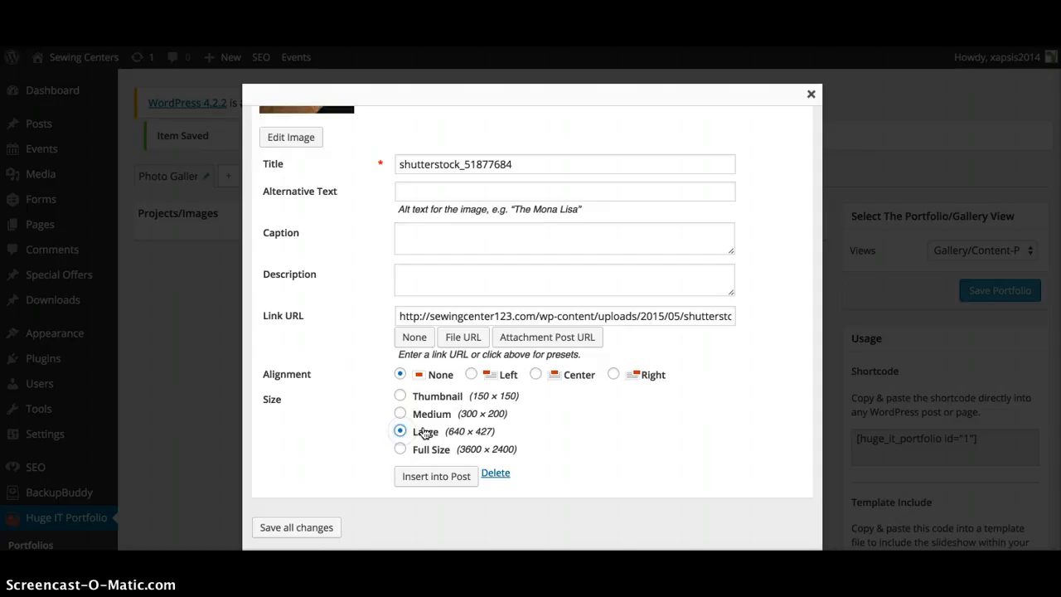
Insert the uploaded shutterstock image at Large size as the portfolio's first project
left_click(434, 475)
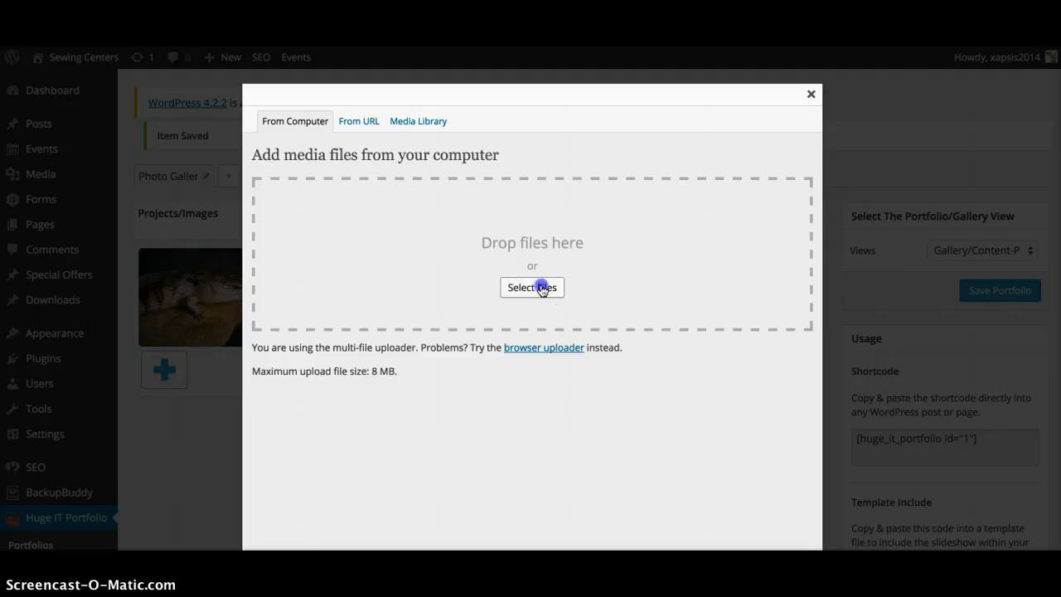
Pick a second image file from the computer for the new project
left_click(530, 287)
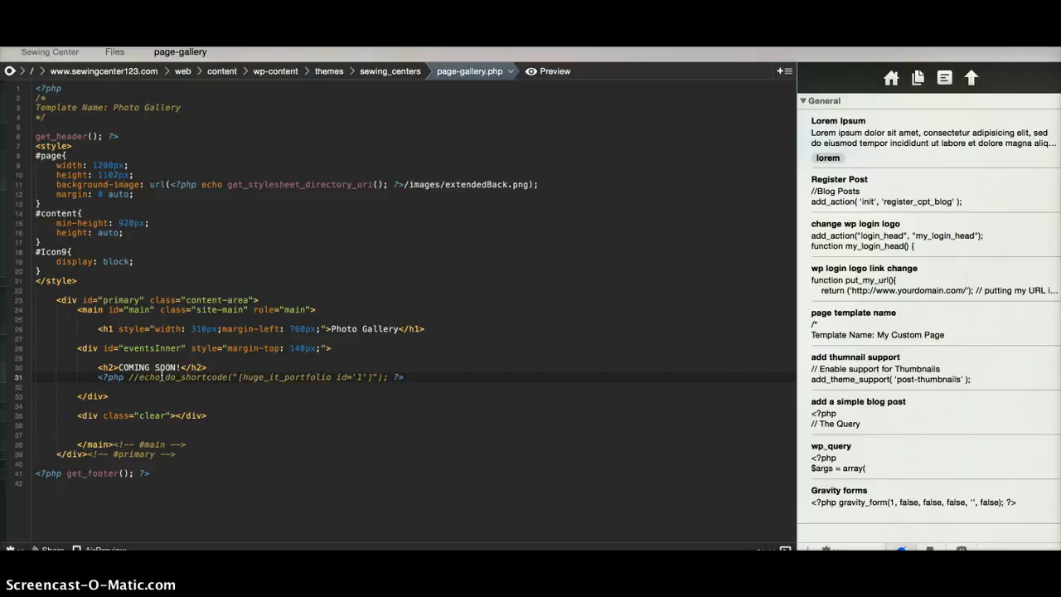
Save and publish the edited page-gallery.php do_shortcode line back to the site from Coda
left_click(548, 70)
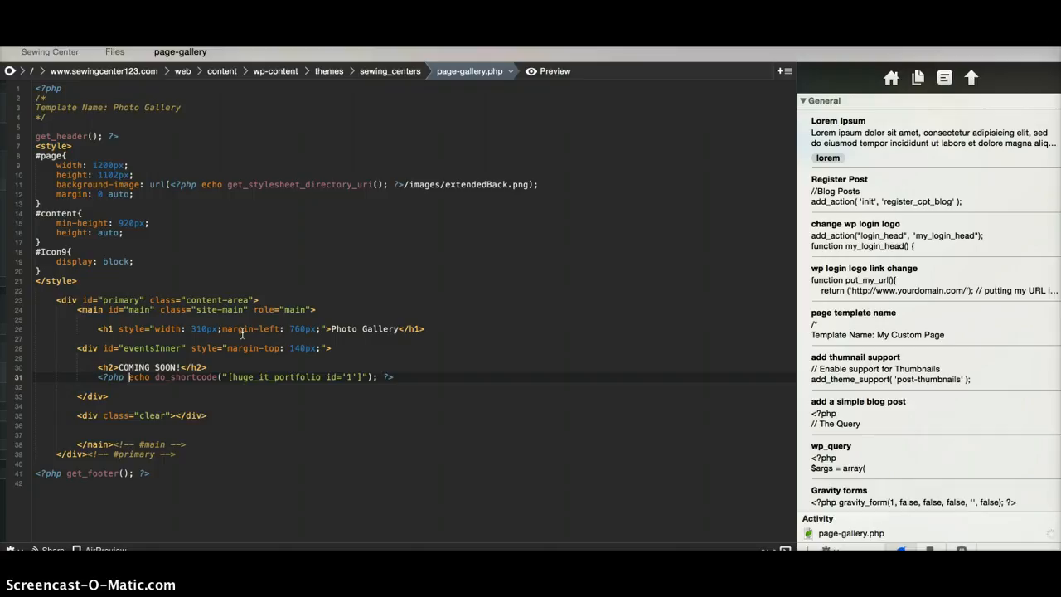
left_click(554, 70)
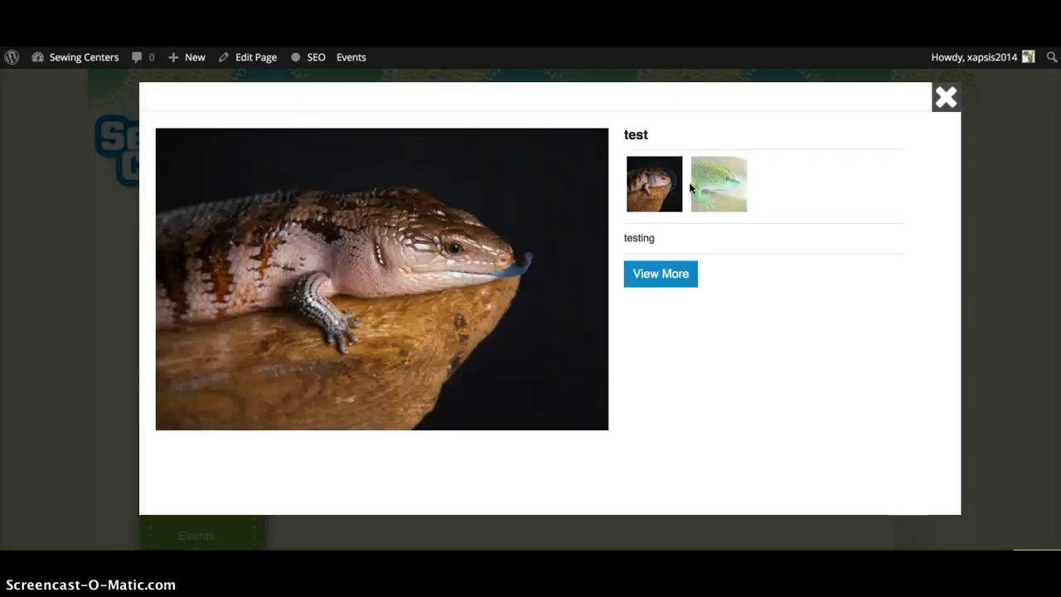
View the test project's other image in the live Photo Gallery lightbox
left_click(944, 96)
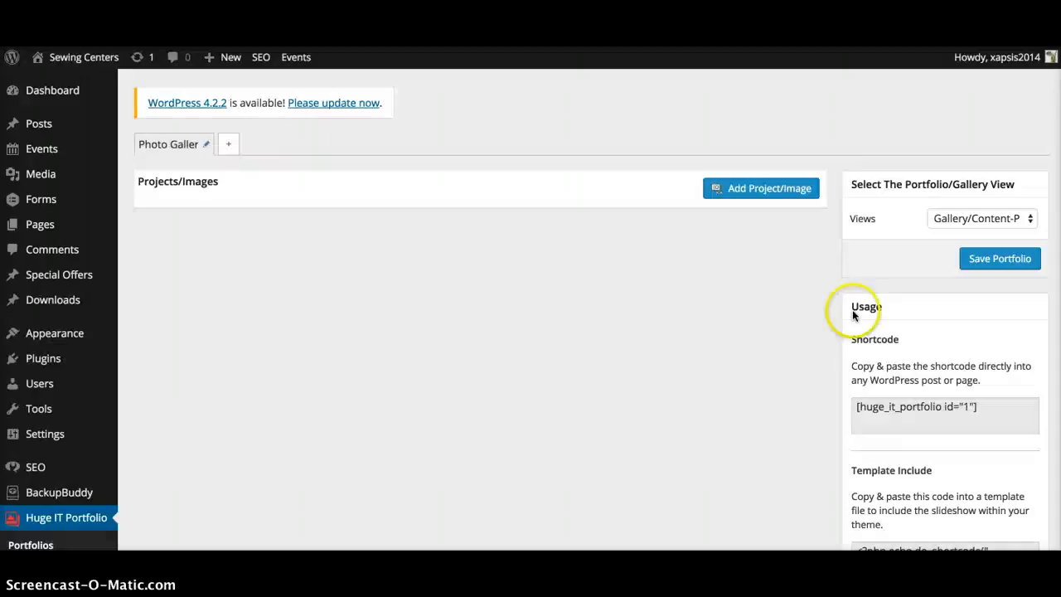
Return to the Huge-IT Portfolio edit screen and check the Usage shortcode panel
left_click(997, 258)
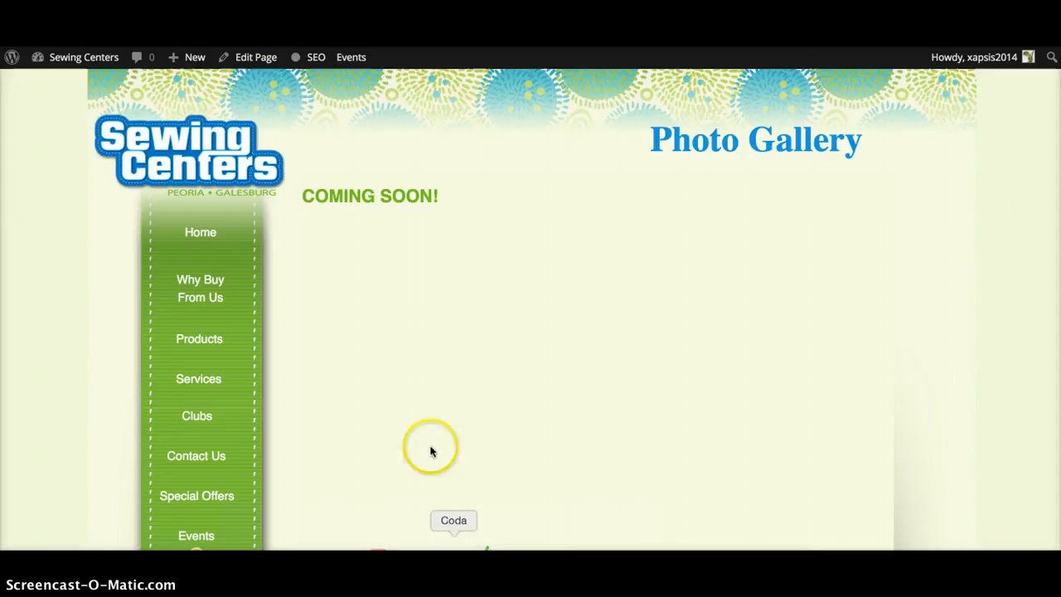
mouse_move(341, 250)
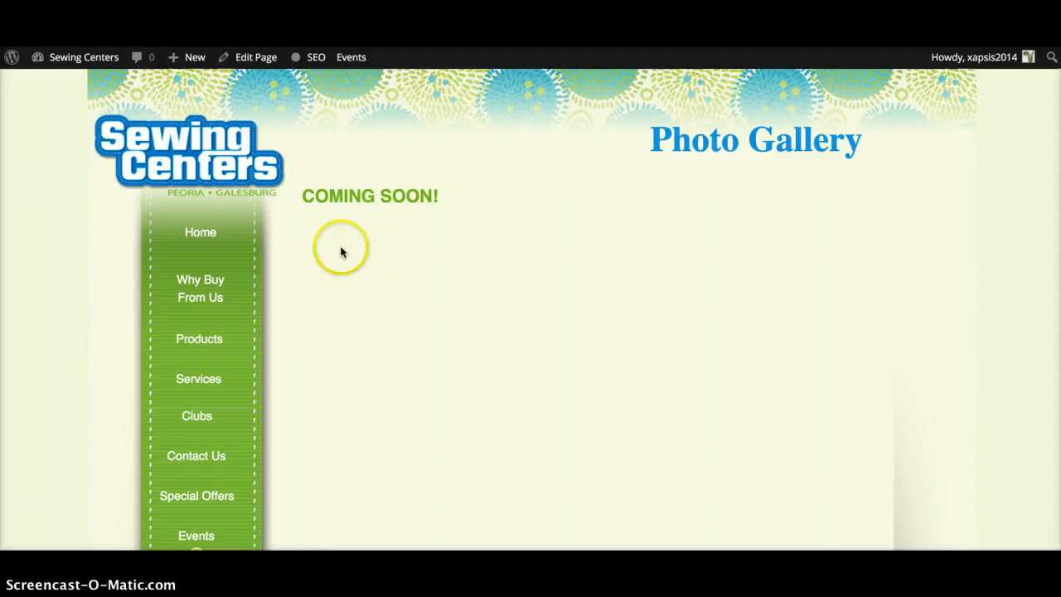